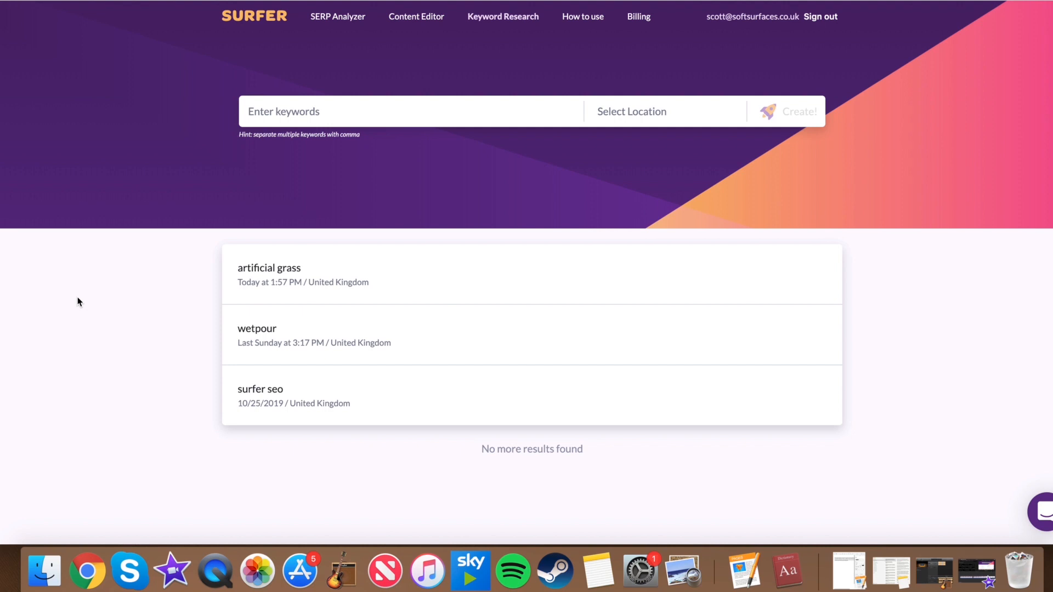
mouse_move(460, 73)
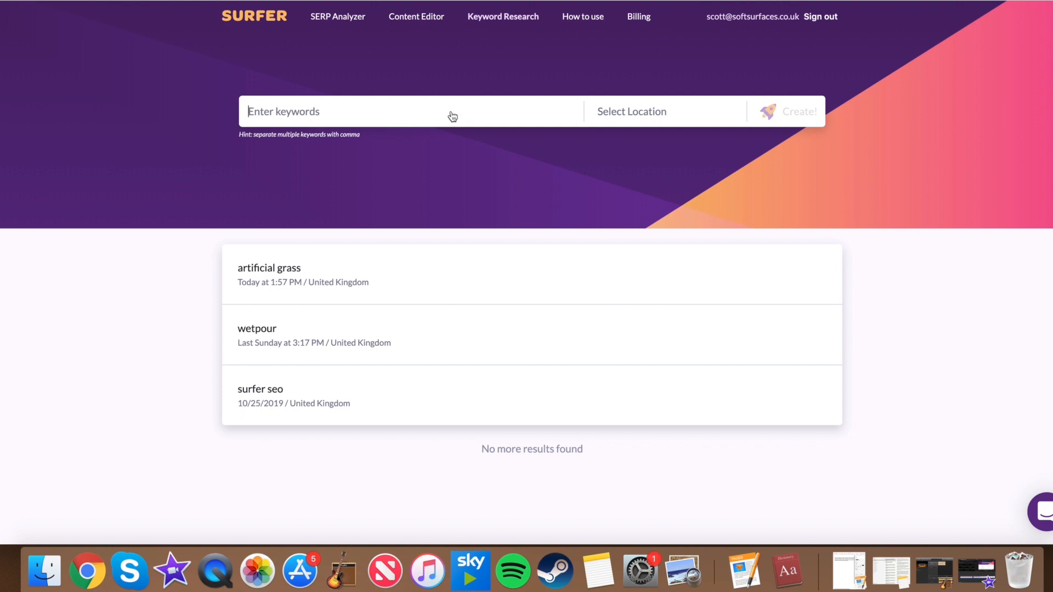
Step: Create a keyword research for 'tennis court maintenance' with the location set to United Kingdom
type("tennis co")
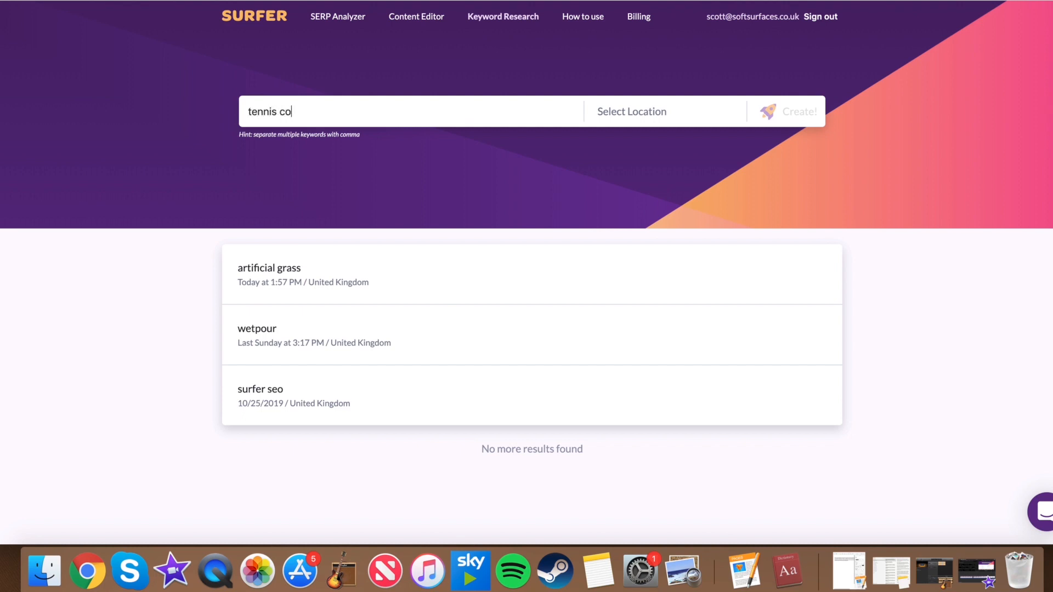
type("urt maintenance")
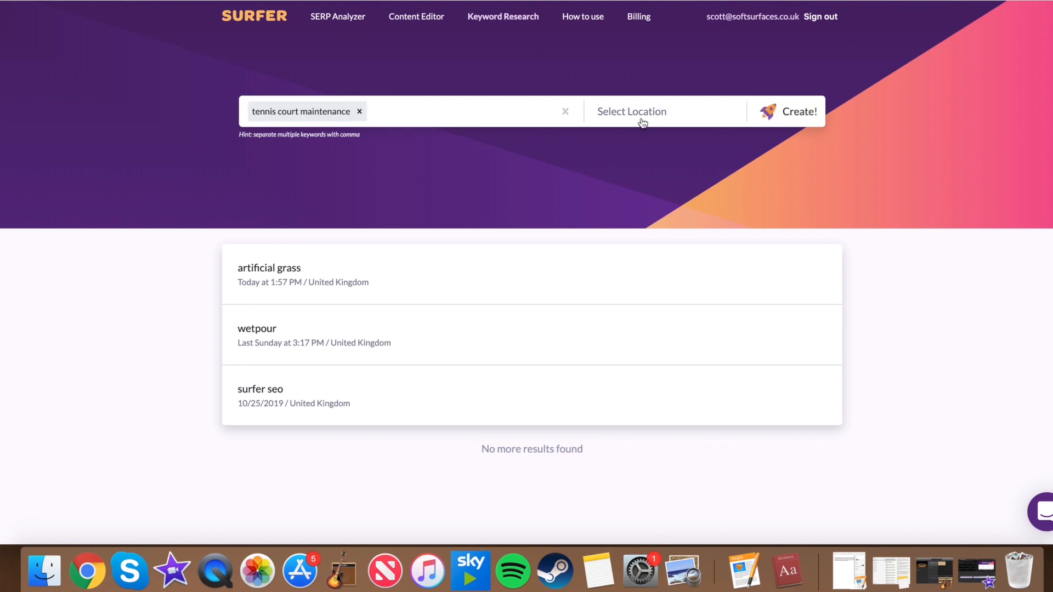
left_click(632, 111)
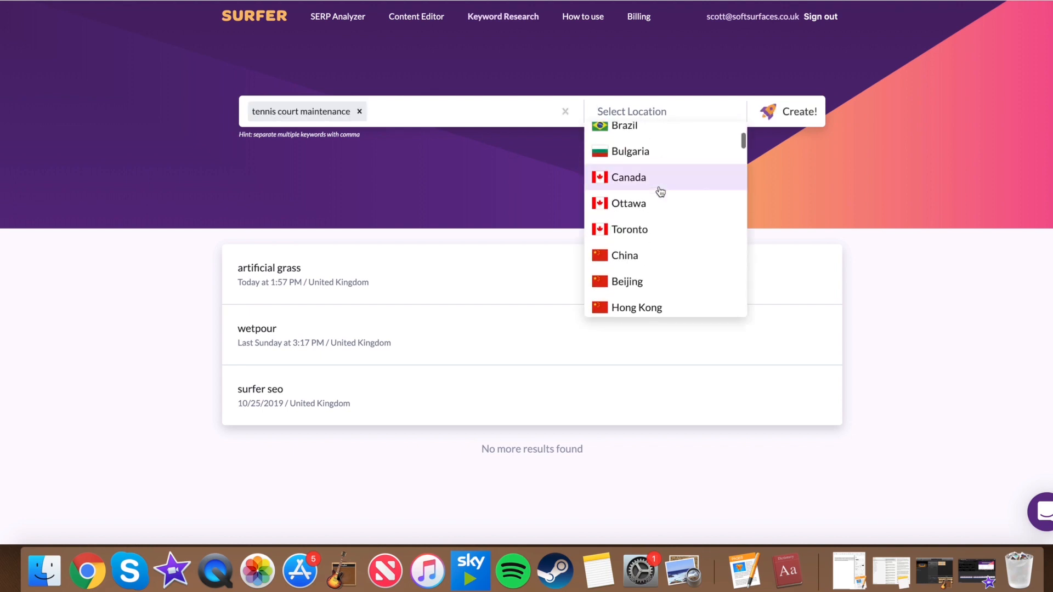
scroll("down", 3)
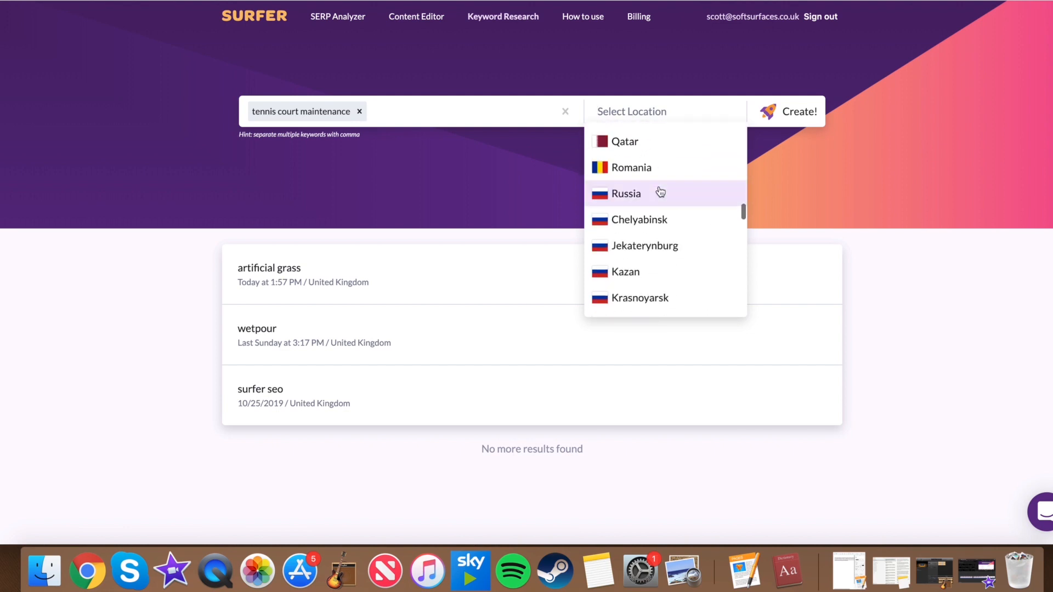
scroll("up", 3)
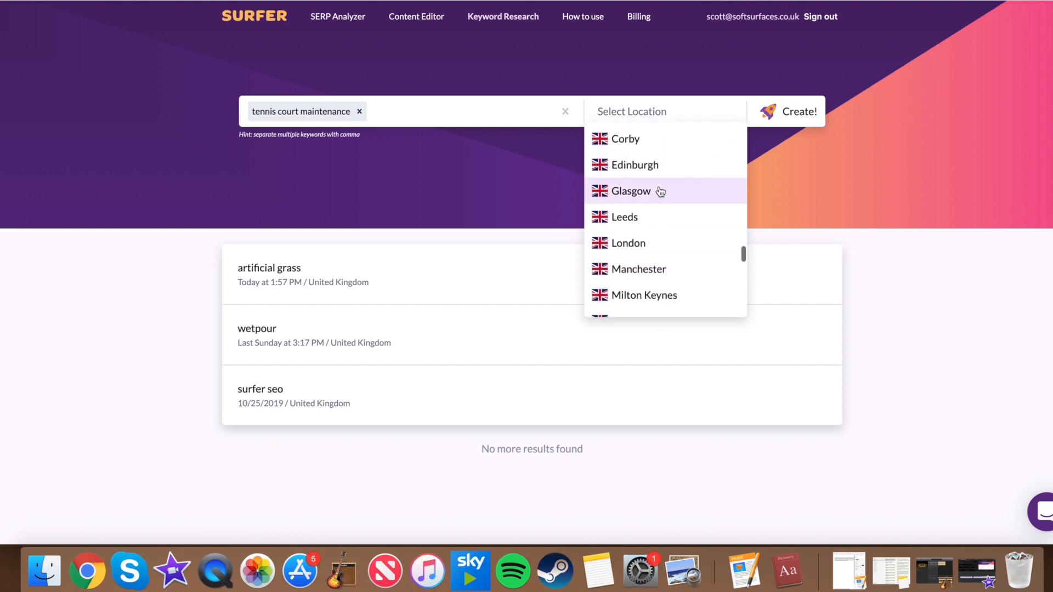
scroll("down", 3)
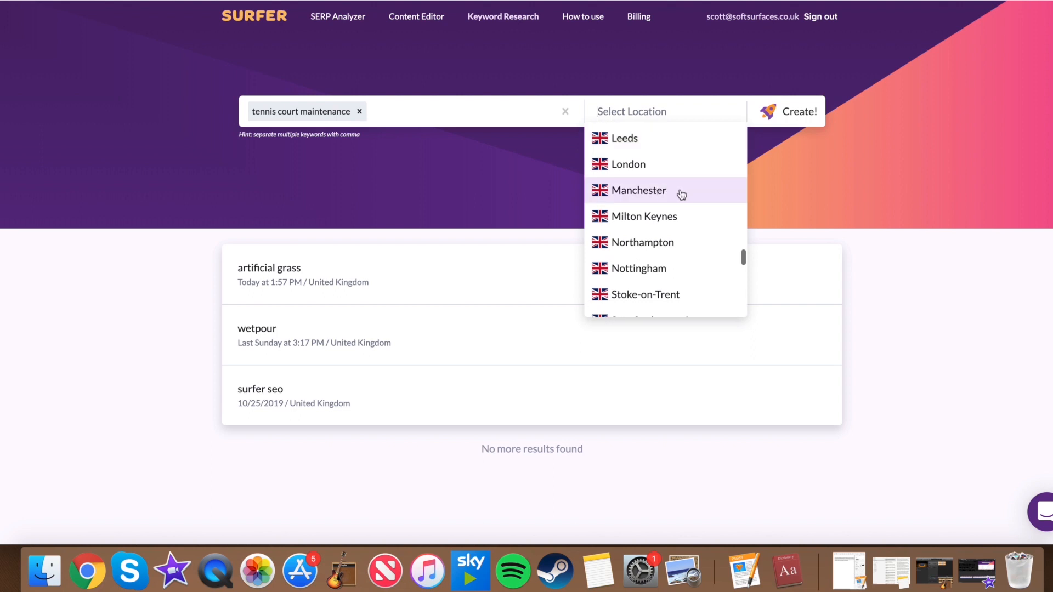
scroll("up", 3)
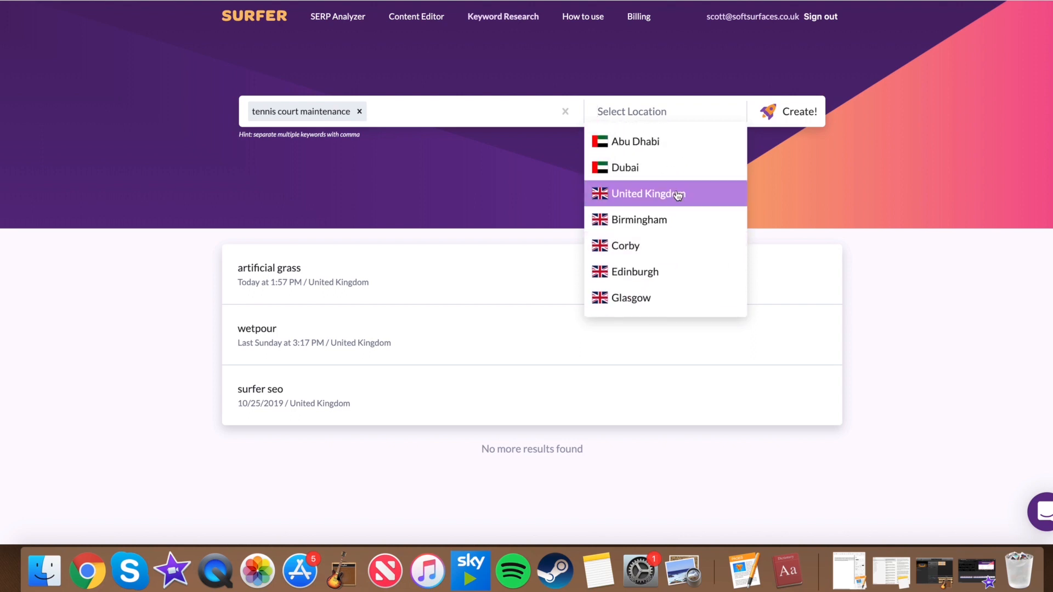
left_click(646, 193)
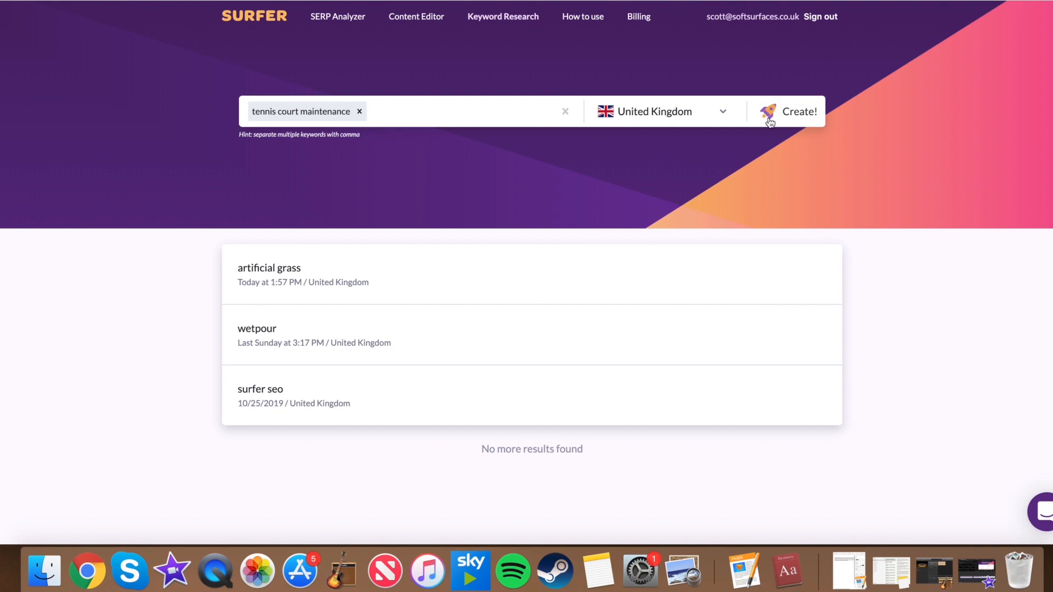
left_click(799, 112)
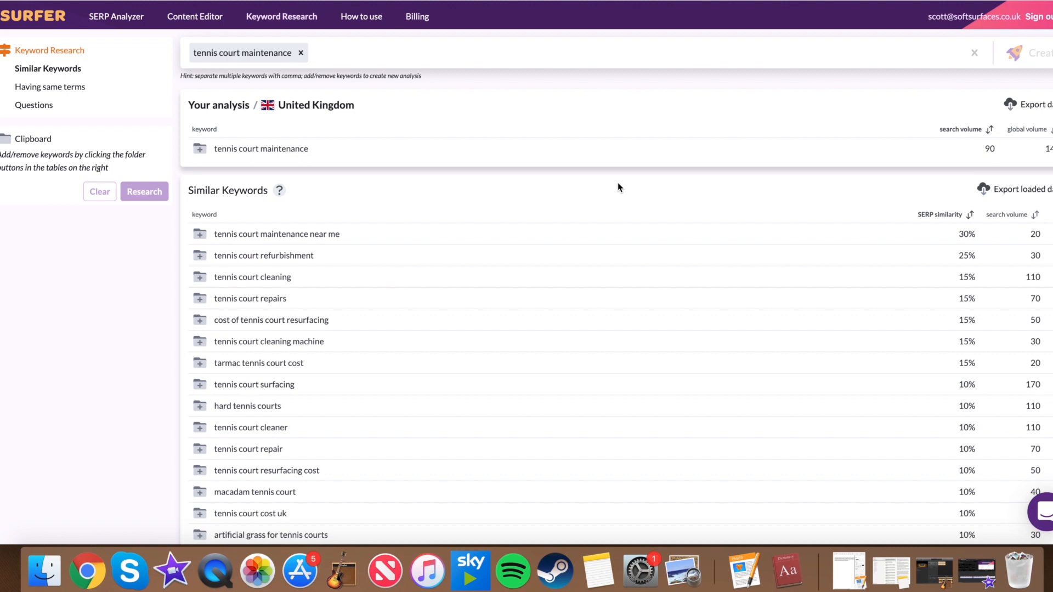
mouse_move(365, 170)
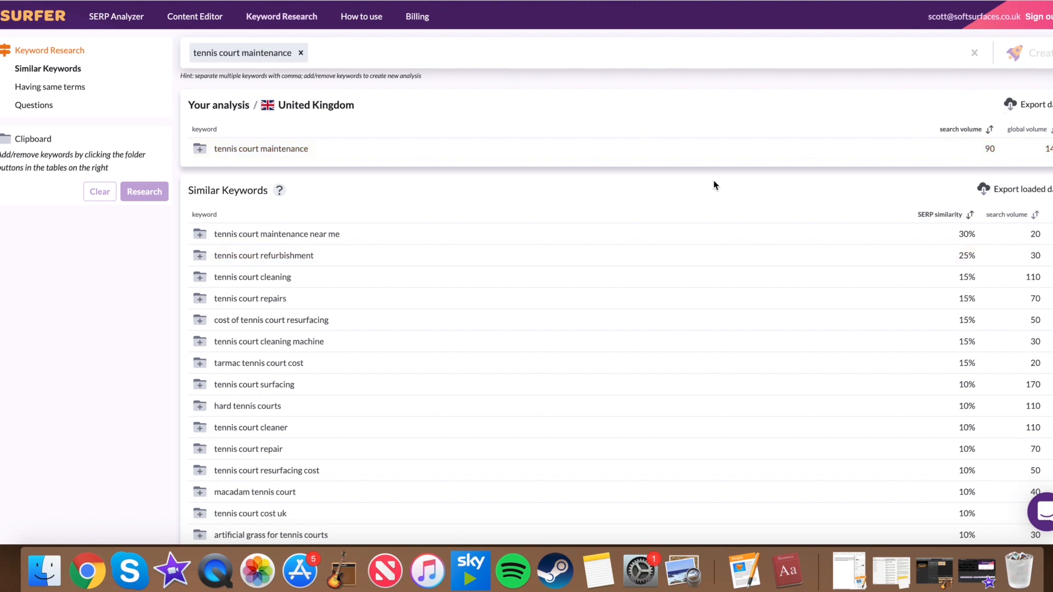
Step: Scroll down the results to see more similar keywords with SERP similarity and search volumes
scroll("down", 3)
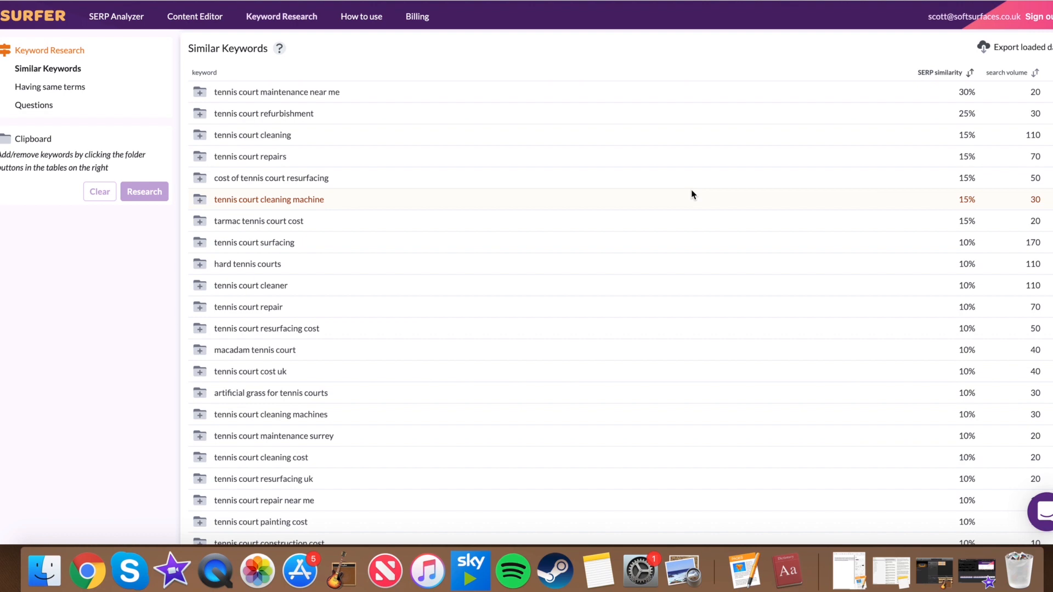
scroll("down", 3)
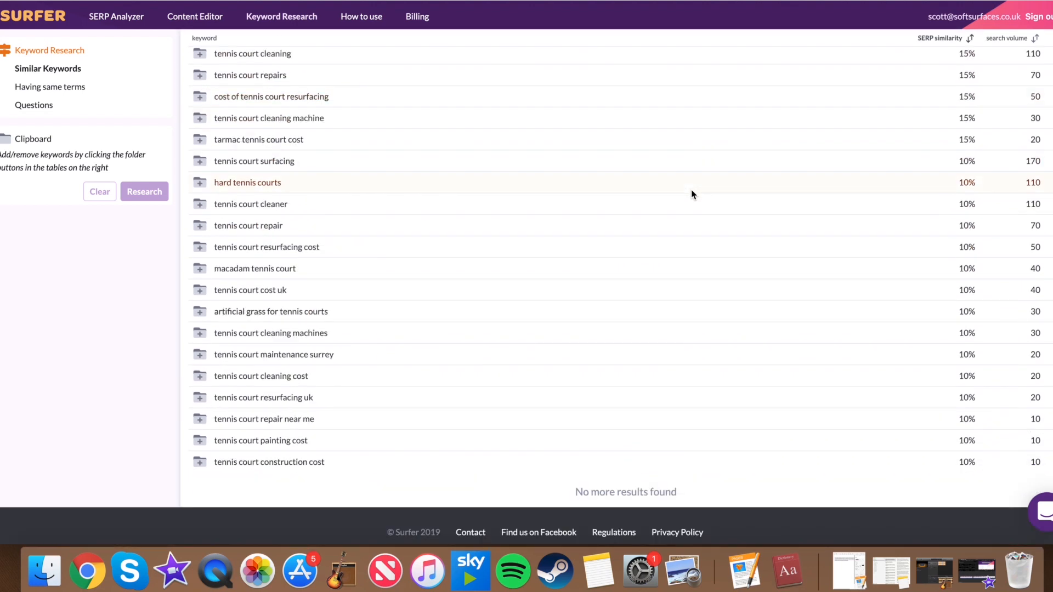
scroll("up", 3)
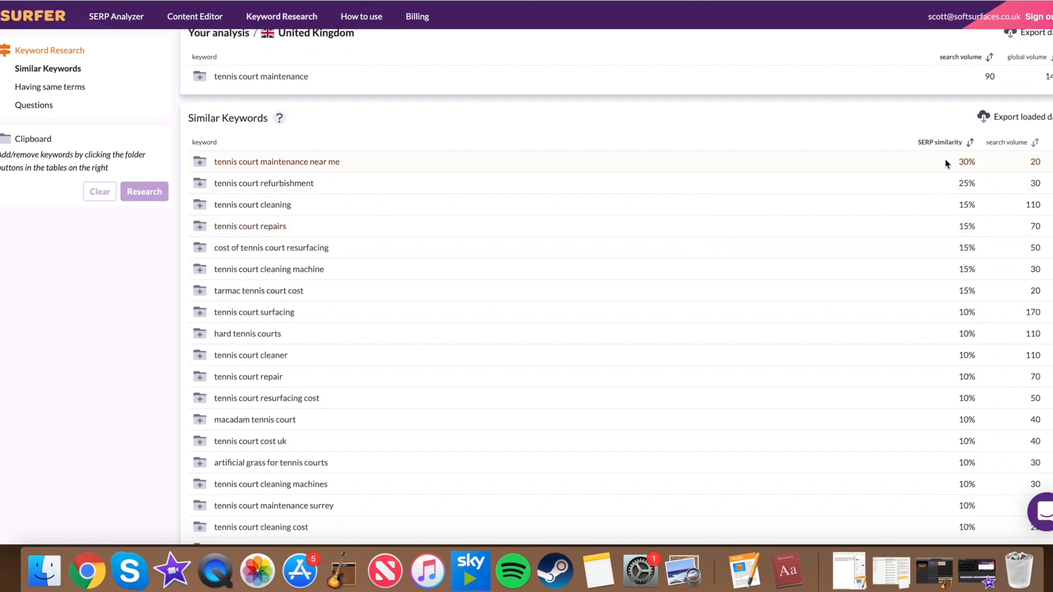
mouse_move(591, 153)
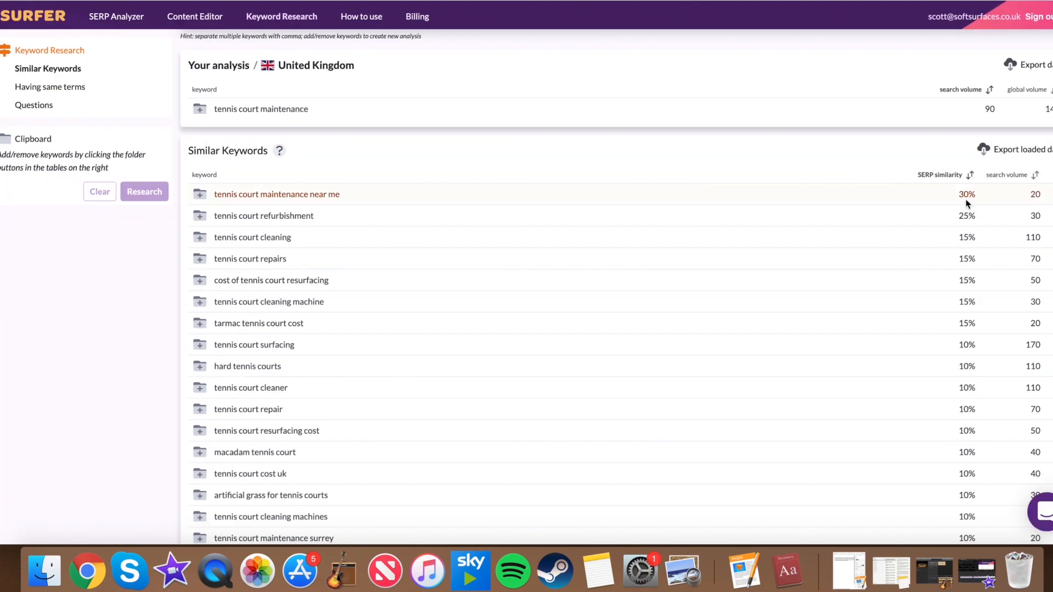
mouse_move(728, 218)
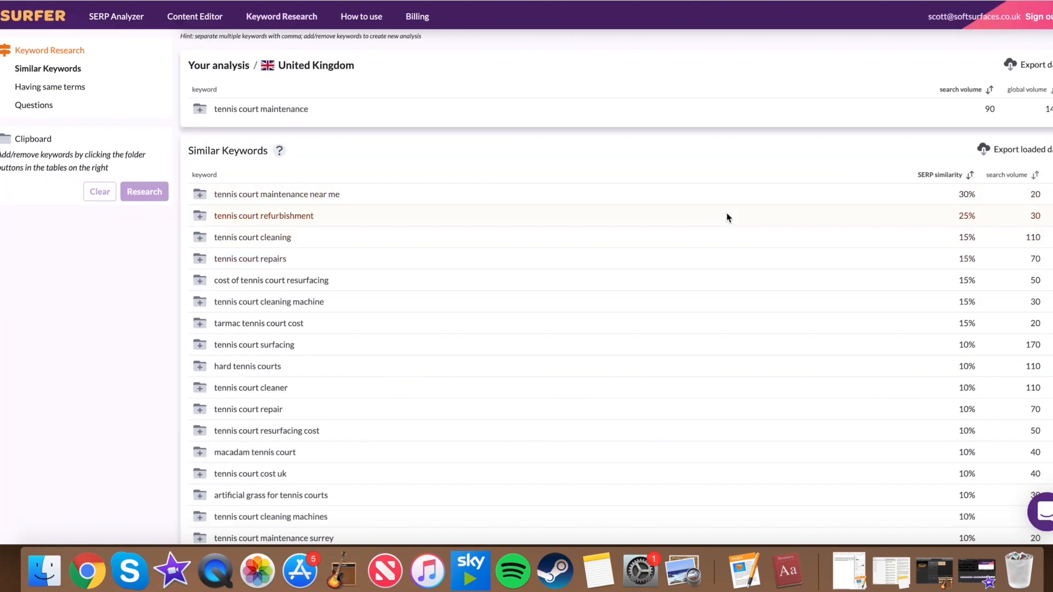
left_click(1033, 180)
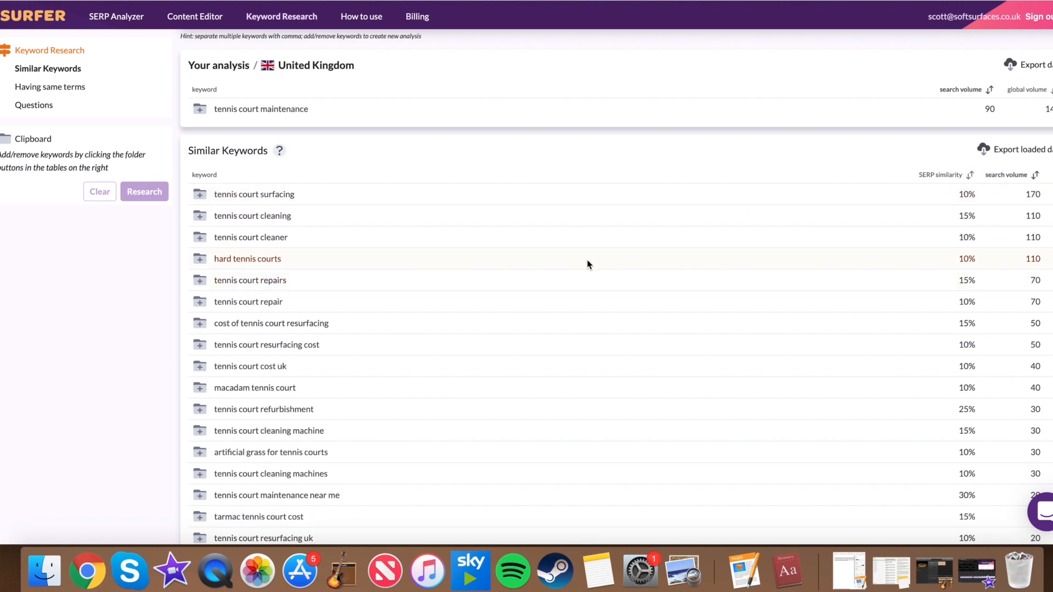
left_click(972, 176)
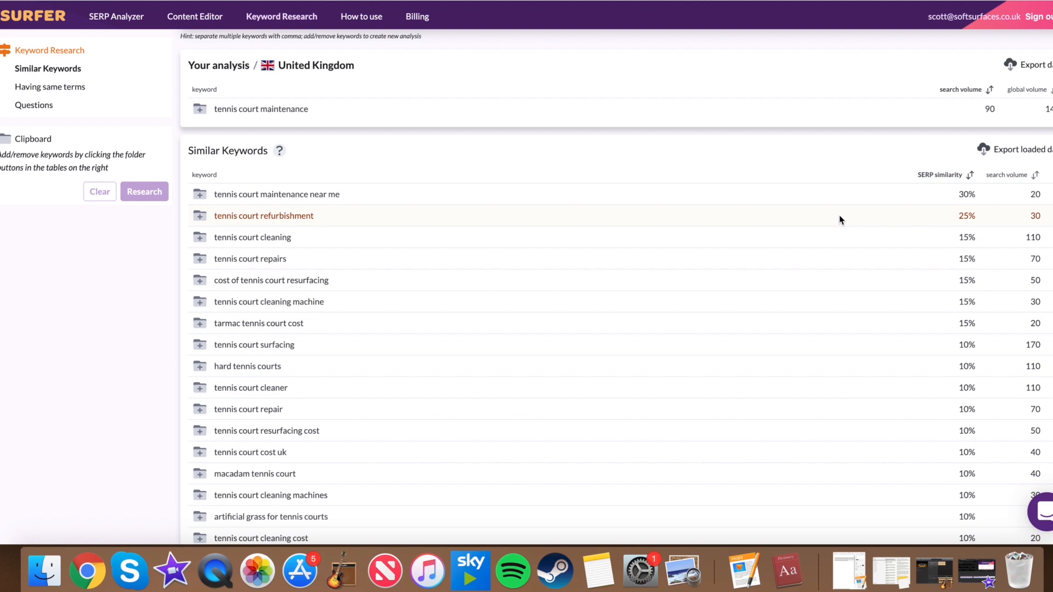
mouse_move(747, 211)
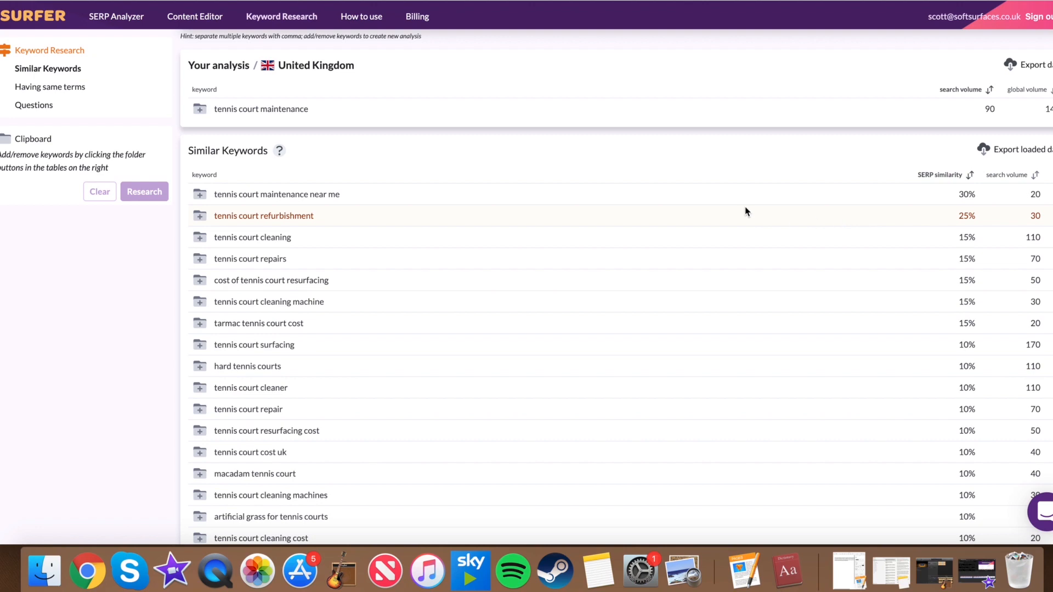
mouse_move(276, 194)
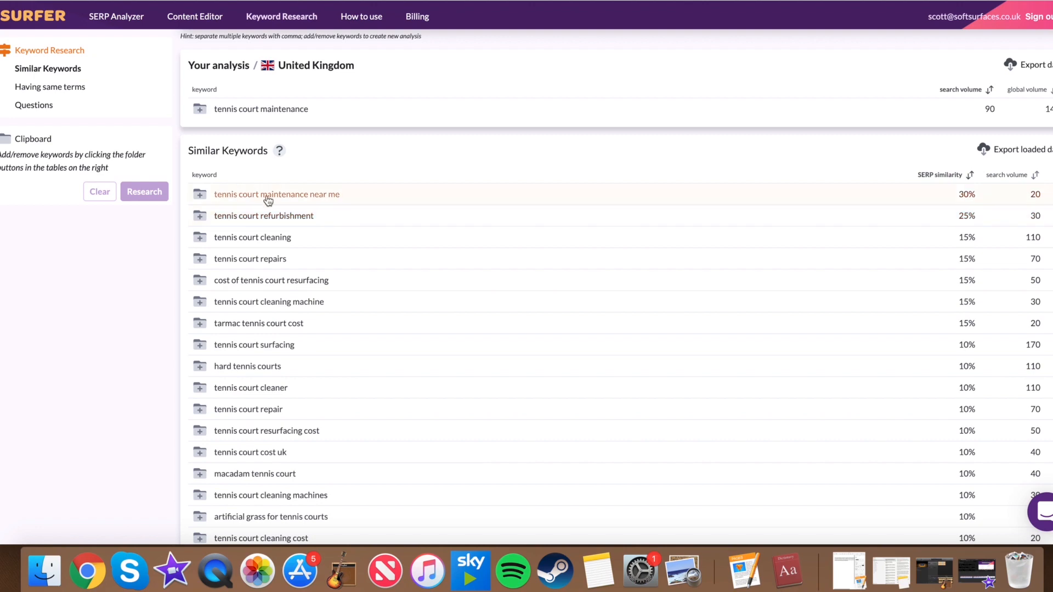
left_click(276, 194)
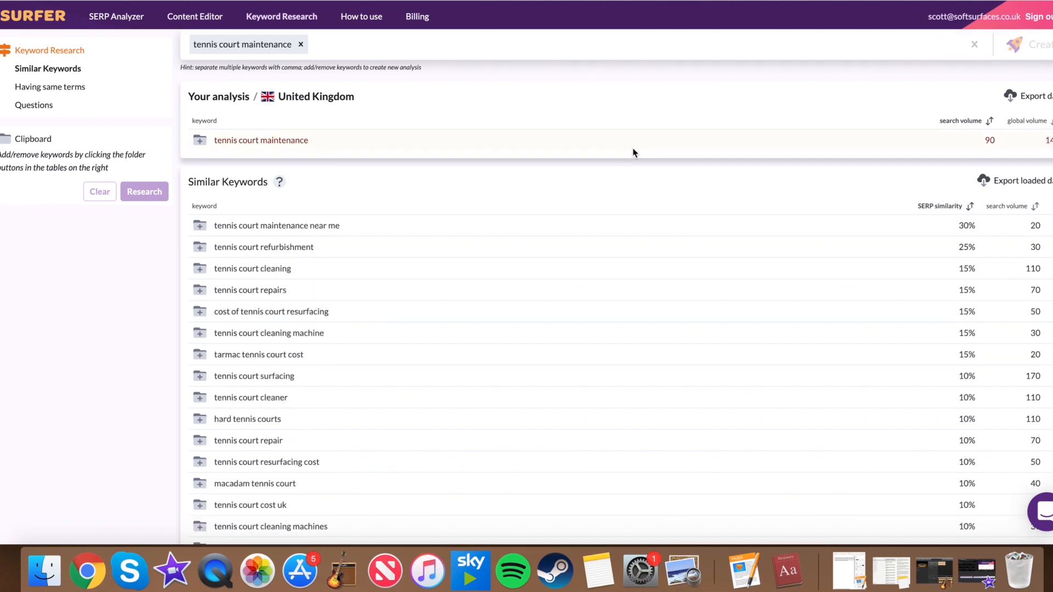
scroll("up", 3)
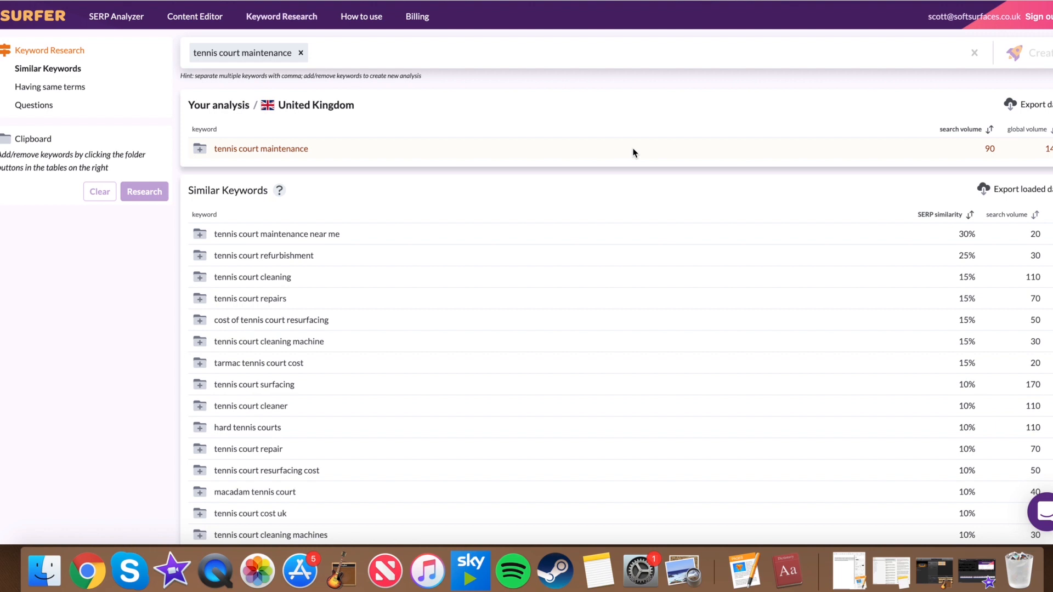
mouse_move(817, 43)
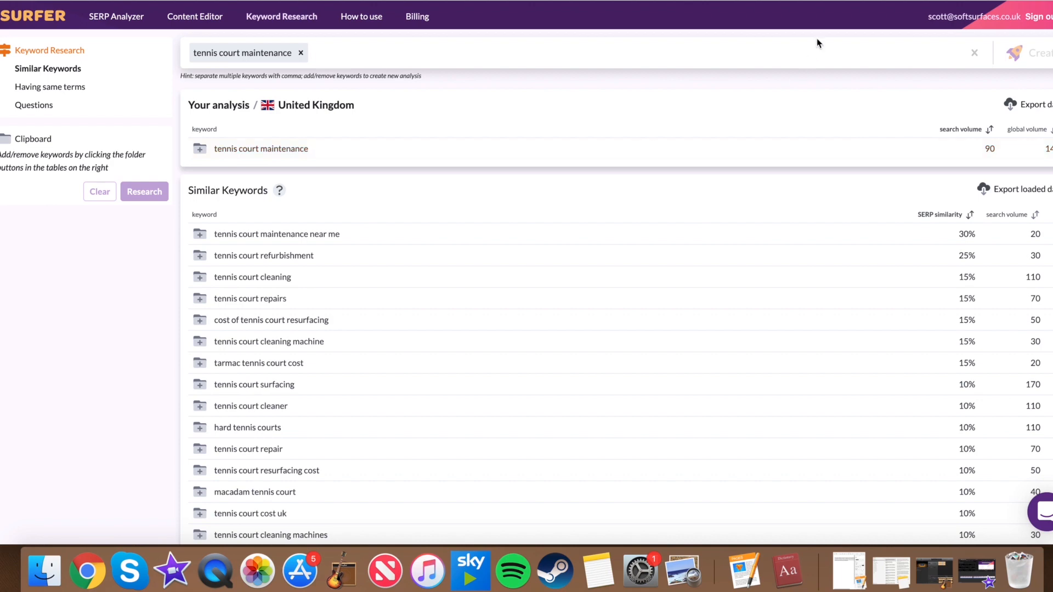